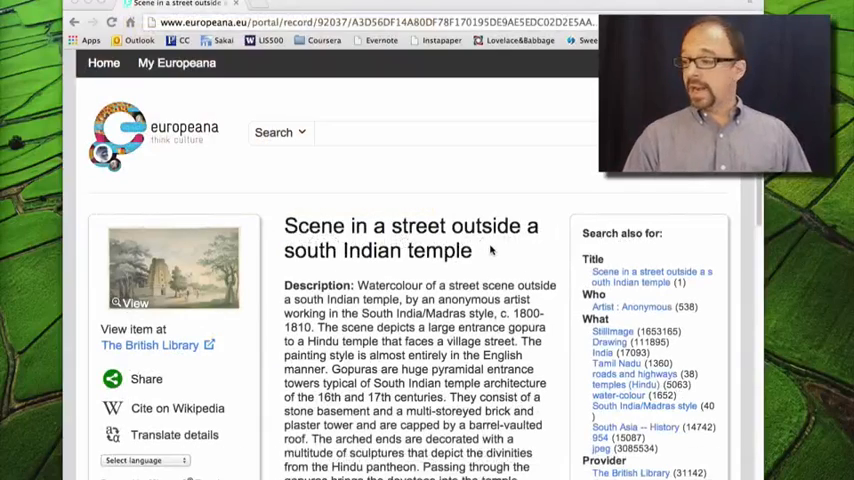
scroll("down", 3)
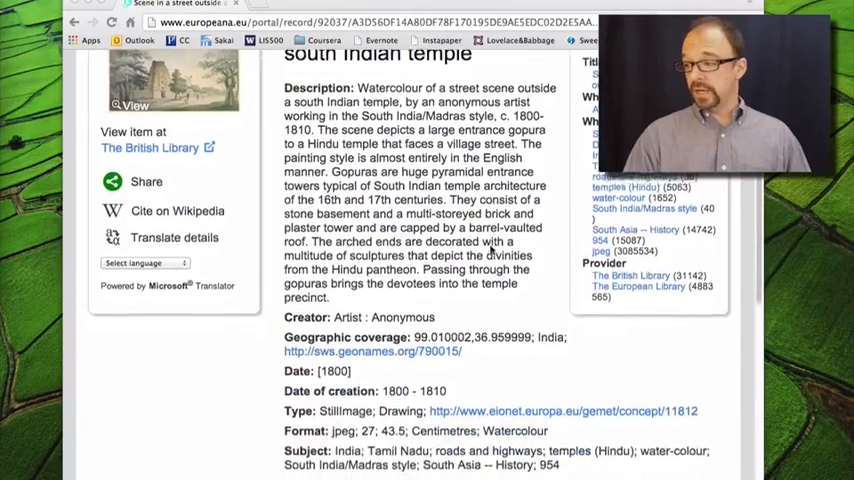